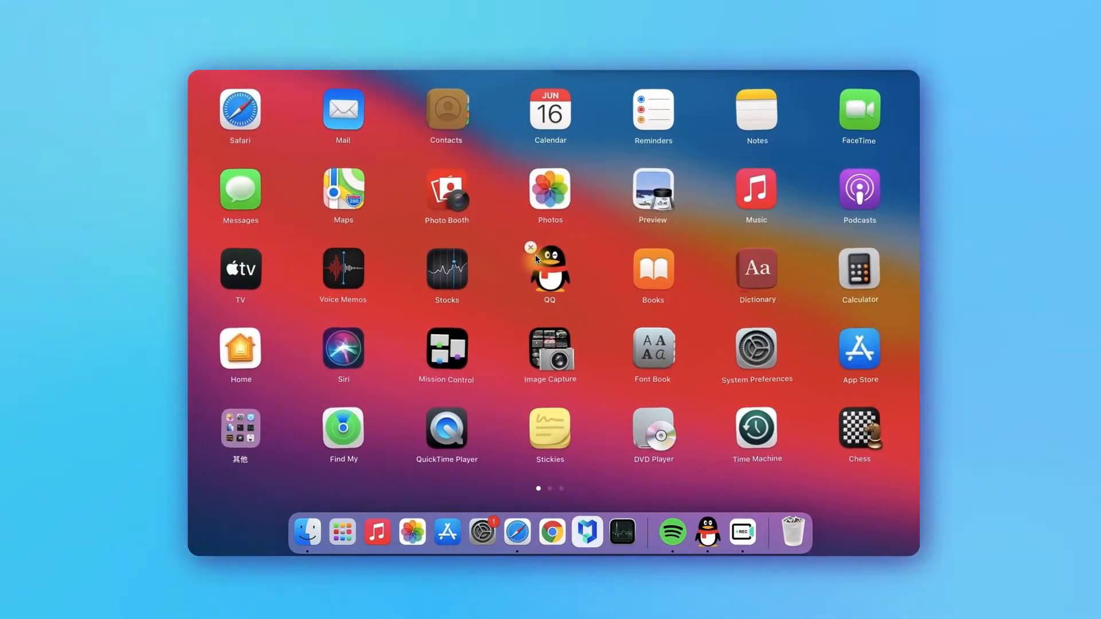
# Show the disk storage overview: disk0s2 with 42.72 GB available of 121.12 GB
pyautogui.click(531, 247)
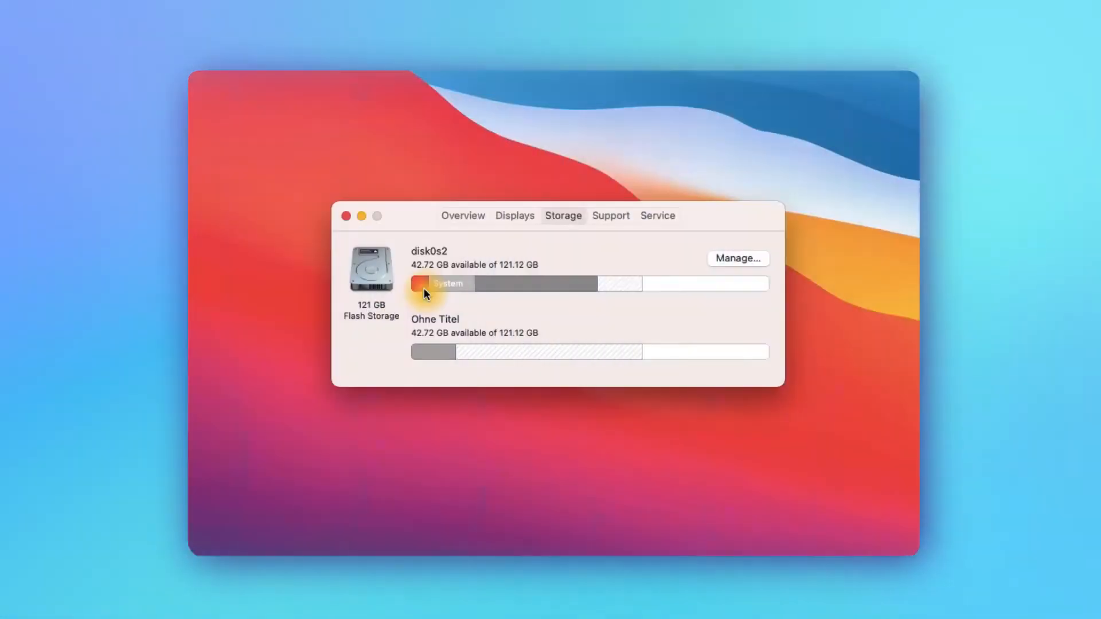
pyautogui.moveTo(450, 282)
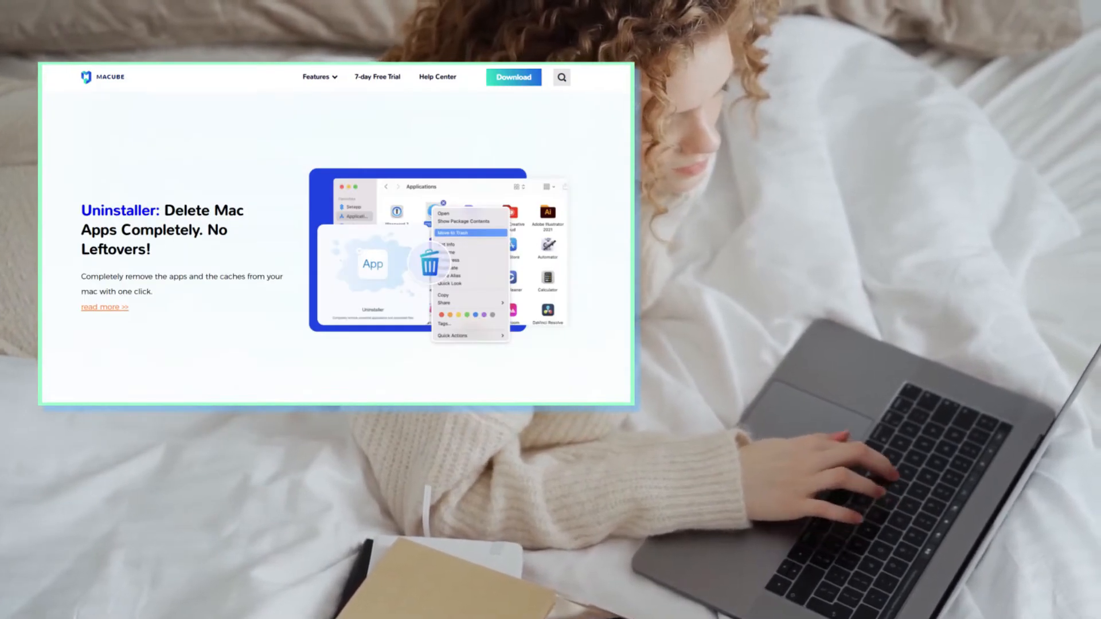
# Scroll to the Macube homepage testimonials, advance to the next review, then scroll back up
pyautogui.scroll(-3)
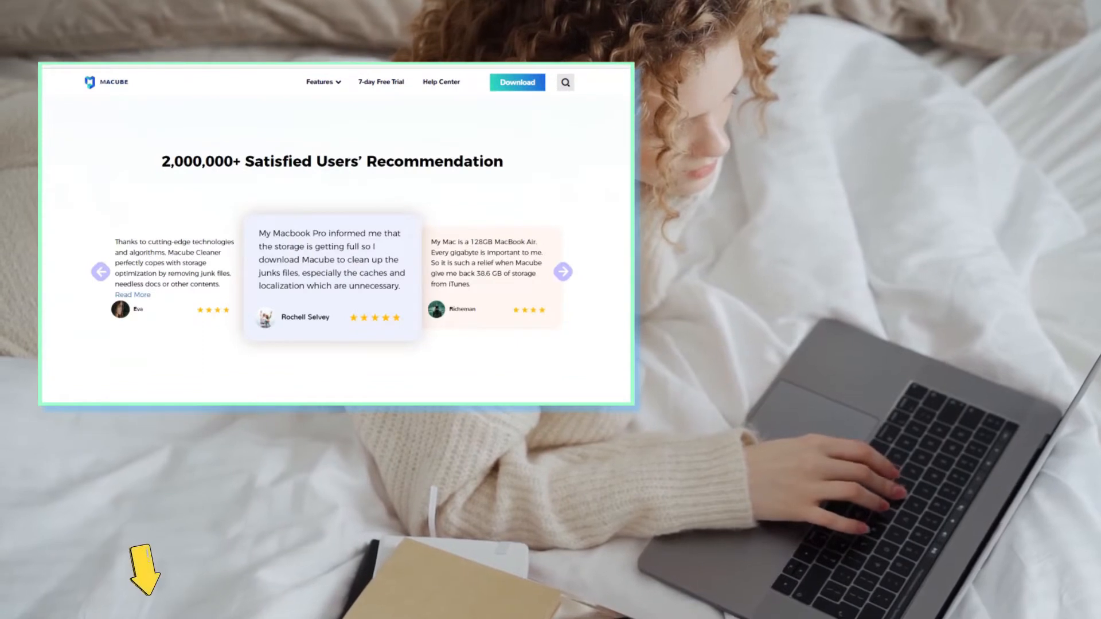
pyautogui.click(563, 272)
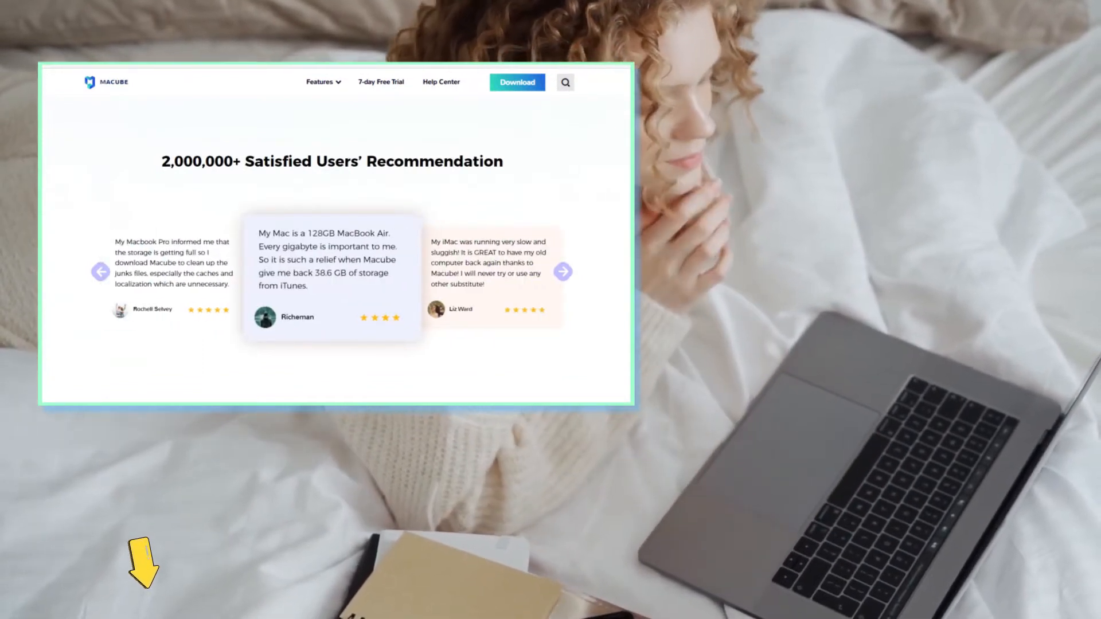
pyautogui.scroll(3)
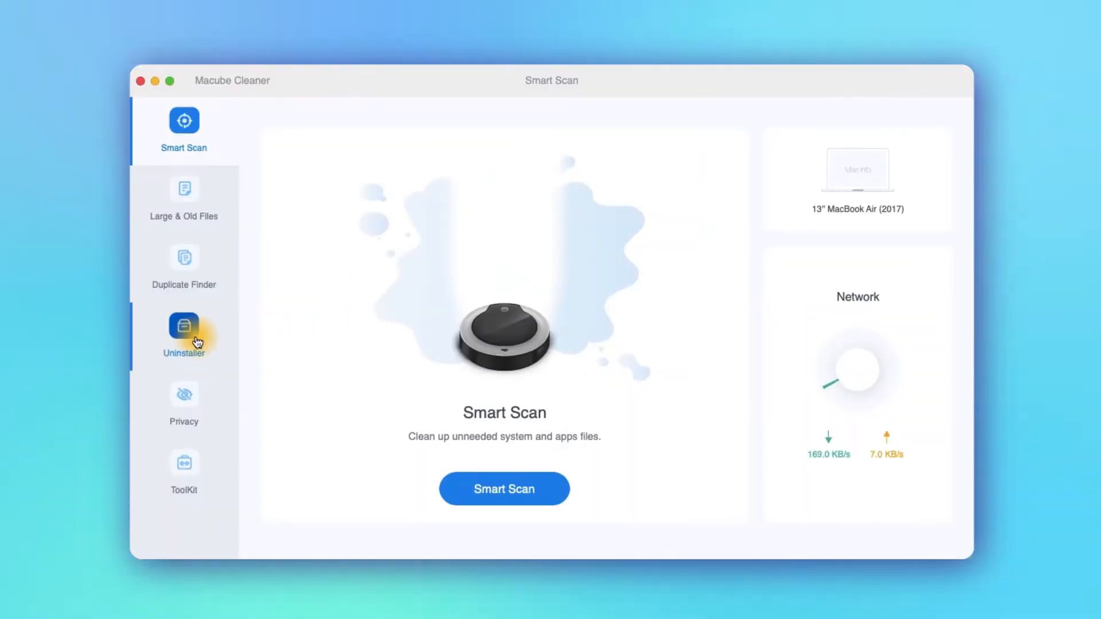
# Run an Uninstaller scan listing apps by size, led by Install macOS Monterey (12.15 GB)
pyautogui.click(183, 330)
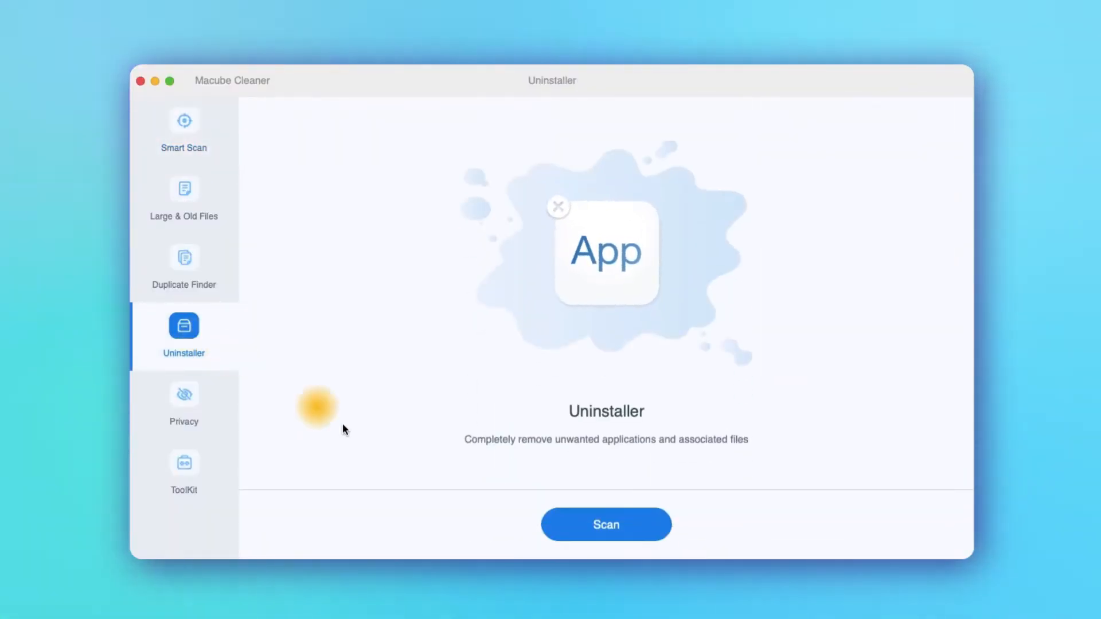
pyautogui.click(605, 524)
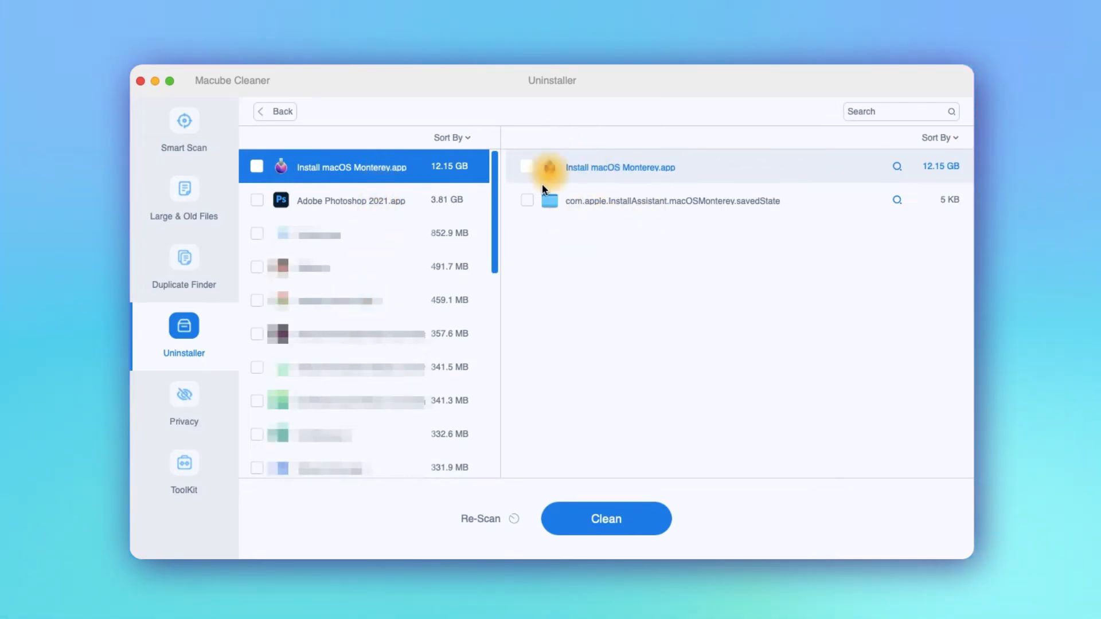
# Remove Install macOS Monterey.app and Adobe Photoshop 2021.app with their related files
pyautogui.click(351, 200)
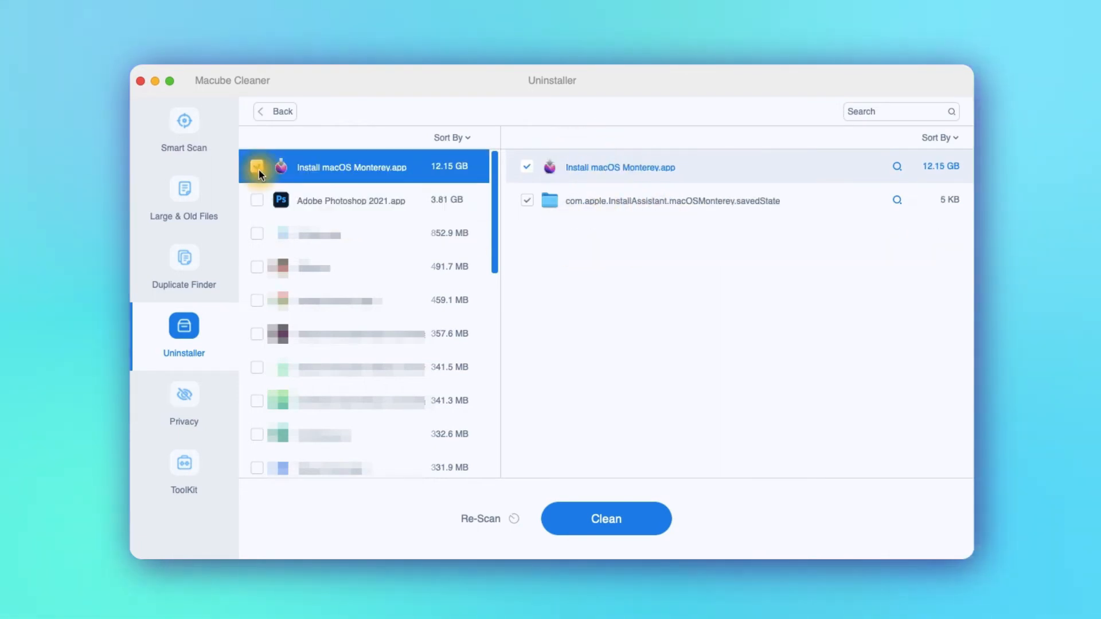
pyautogui.click(351, 201)
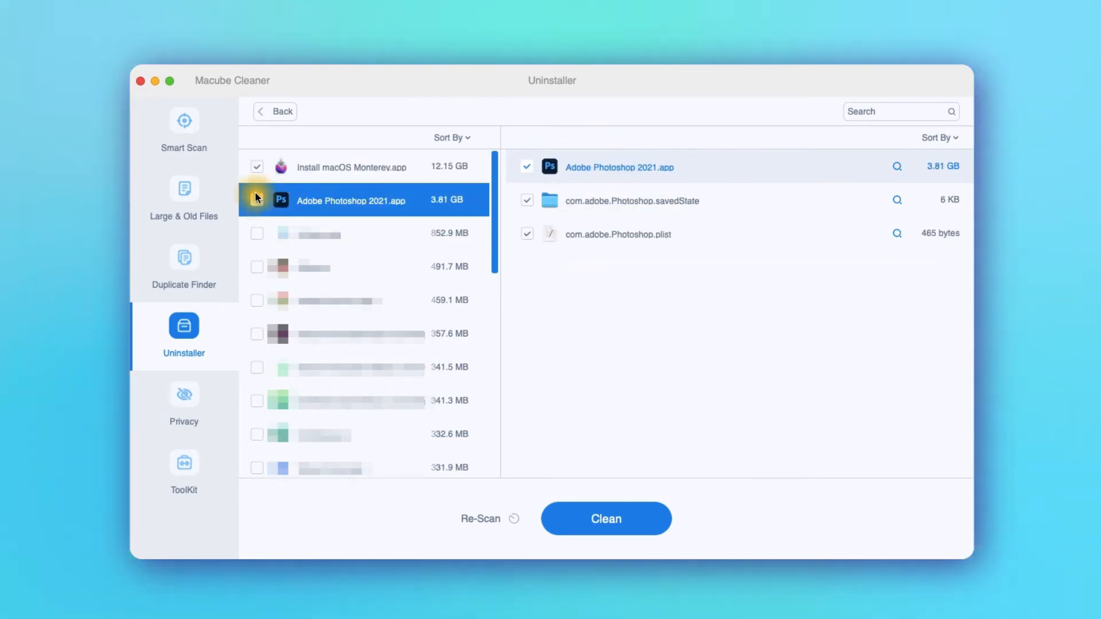
pyautogui.click(606, 518)
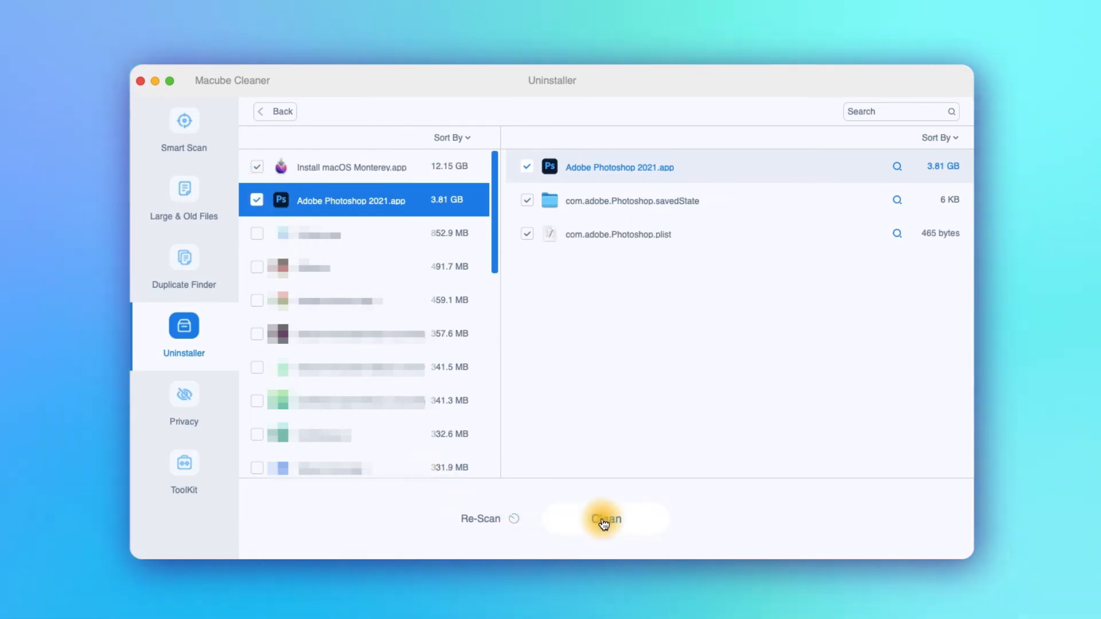
pyautogui.click(604, 519)
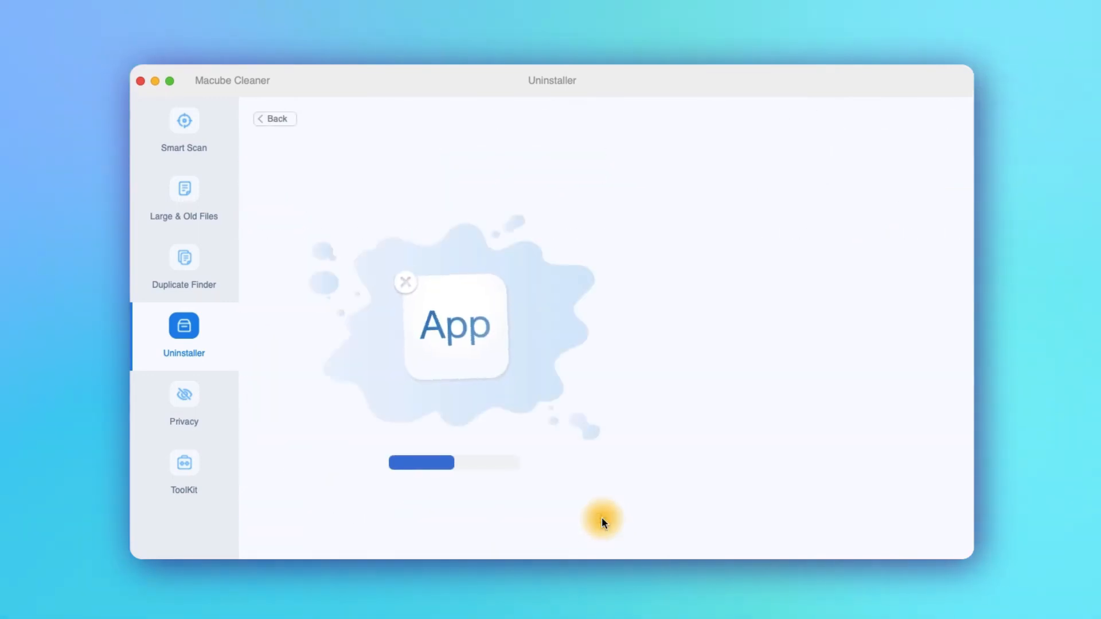